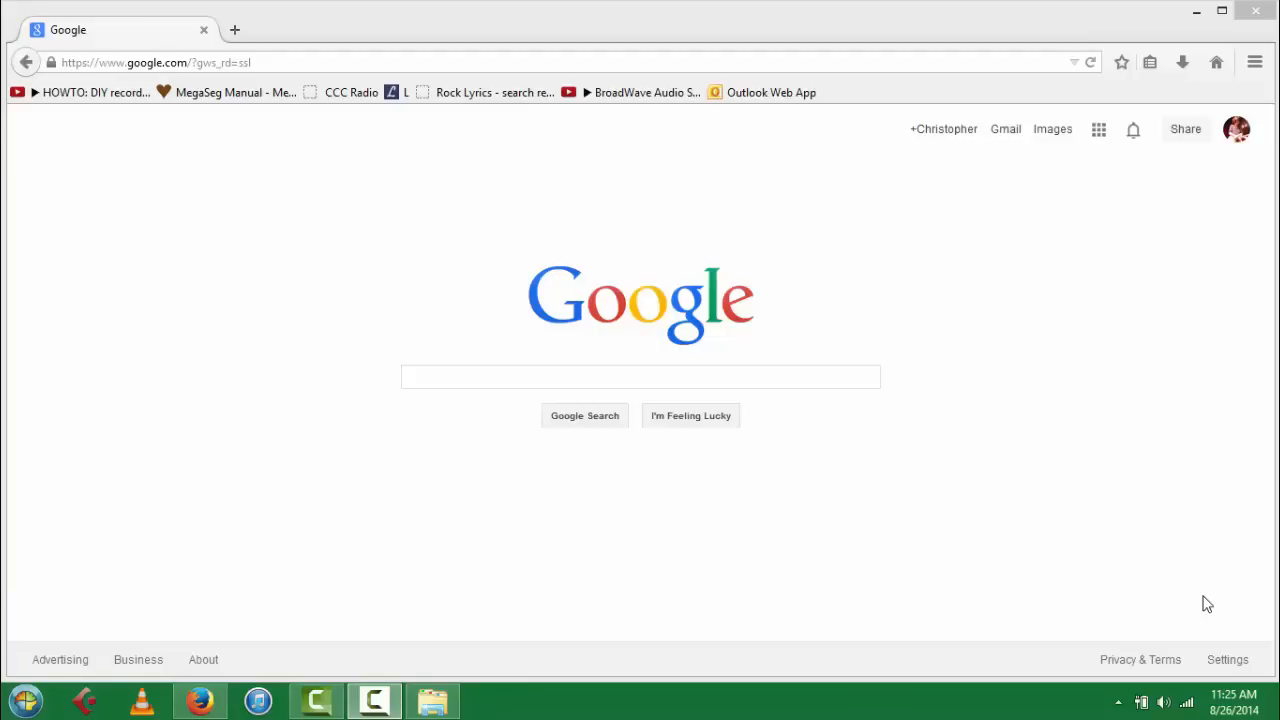
mouse_move(448, 56)
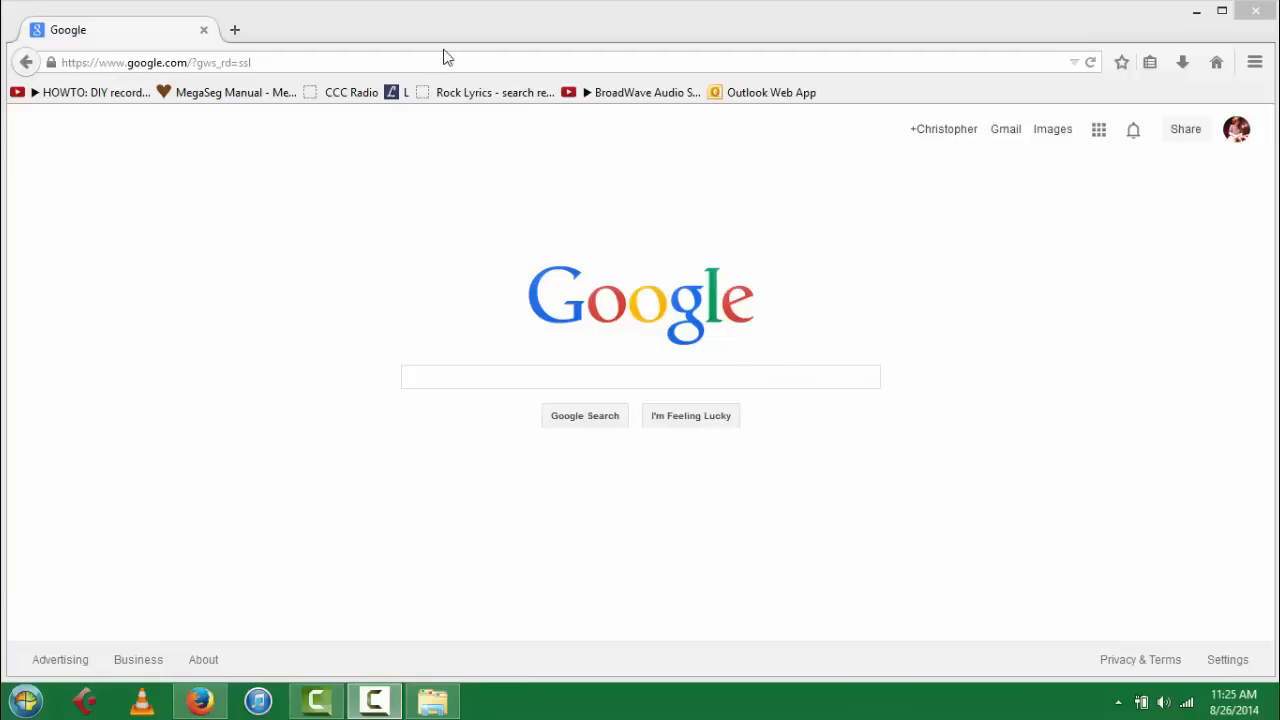
Step: Go to the Camden County College website and reach the WebAdvisor Log In page
text(www.)
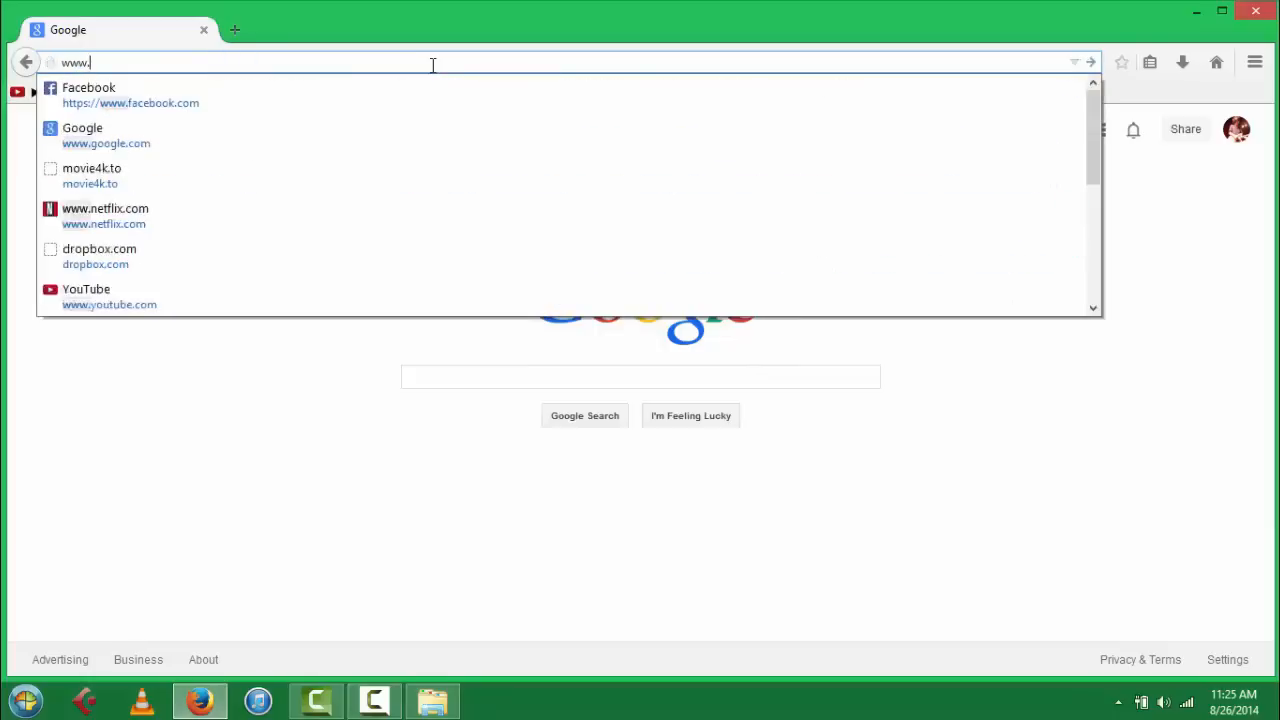
key(Return)
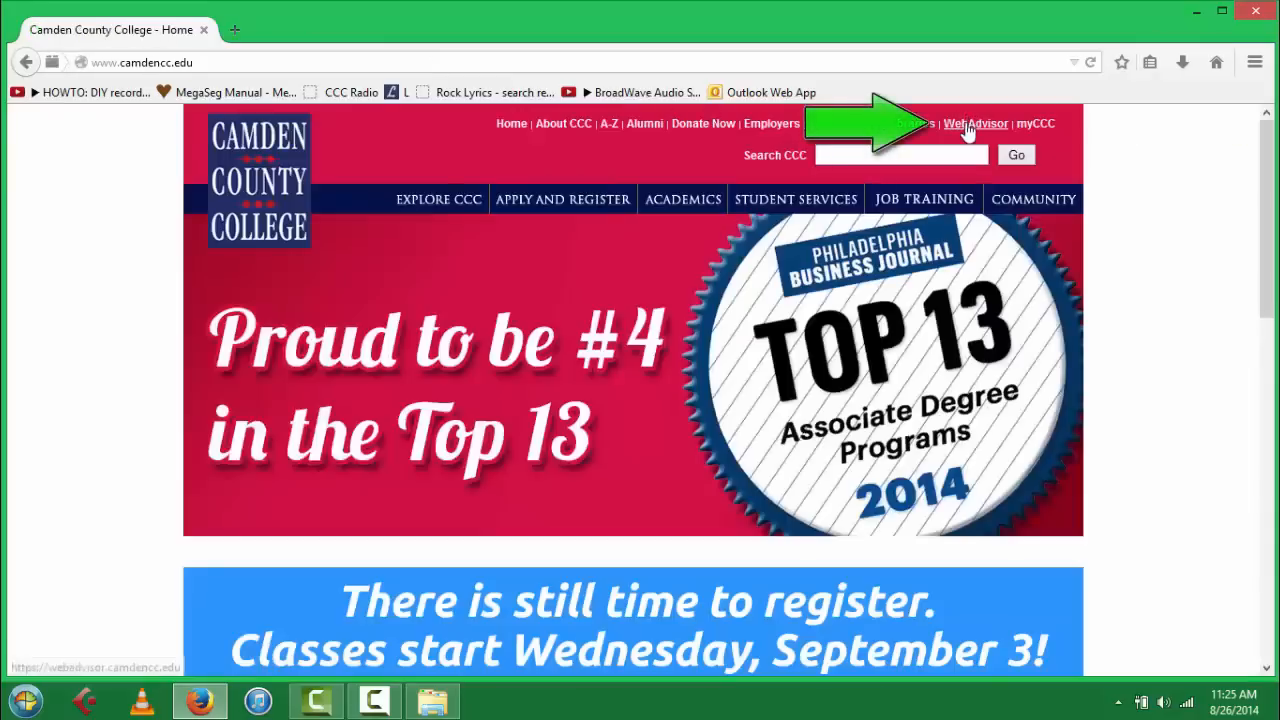
click(976, 124)
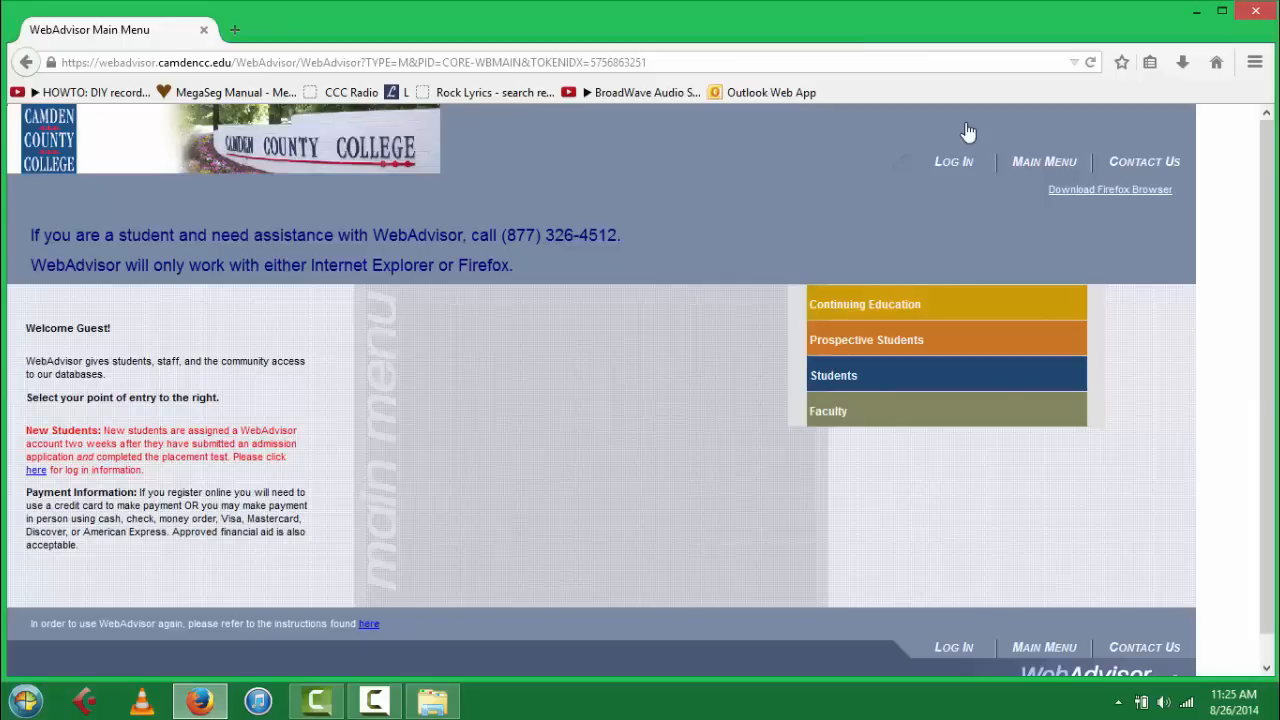
mouse_move(952, 164)
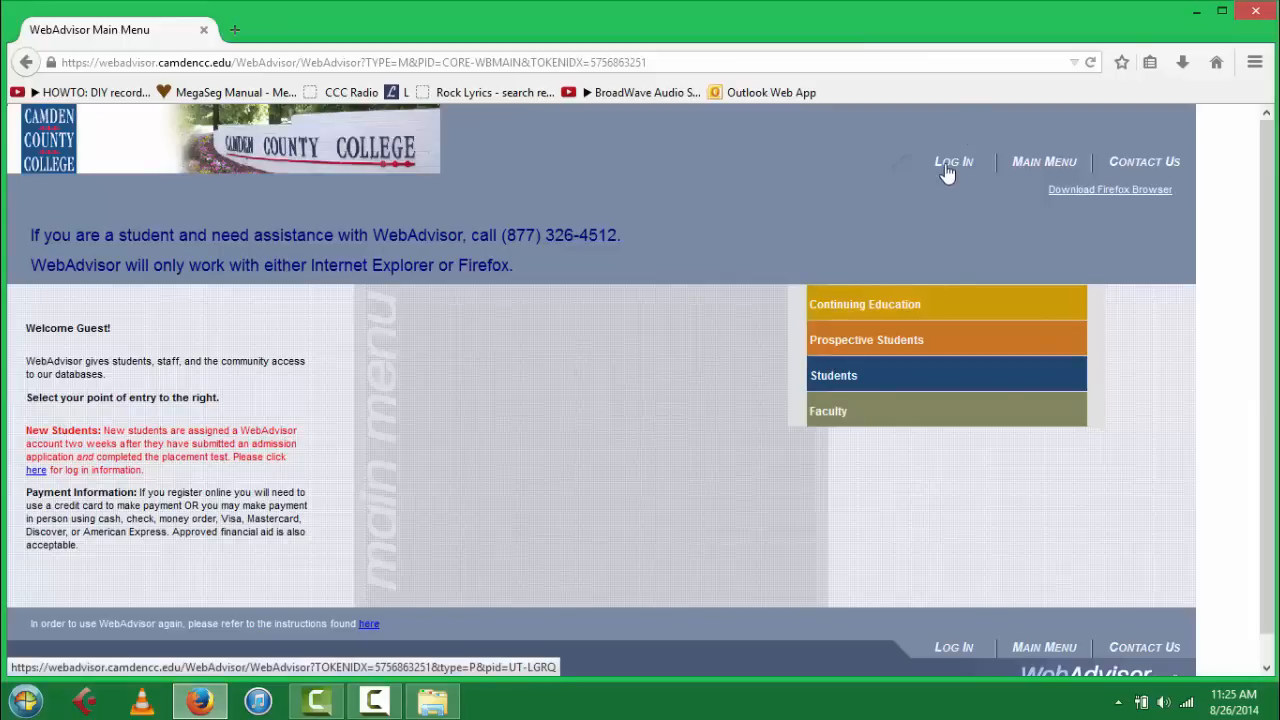
click(952, 160)
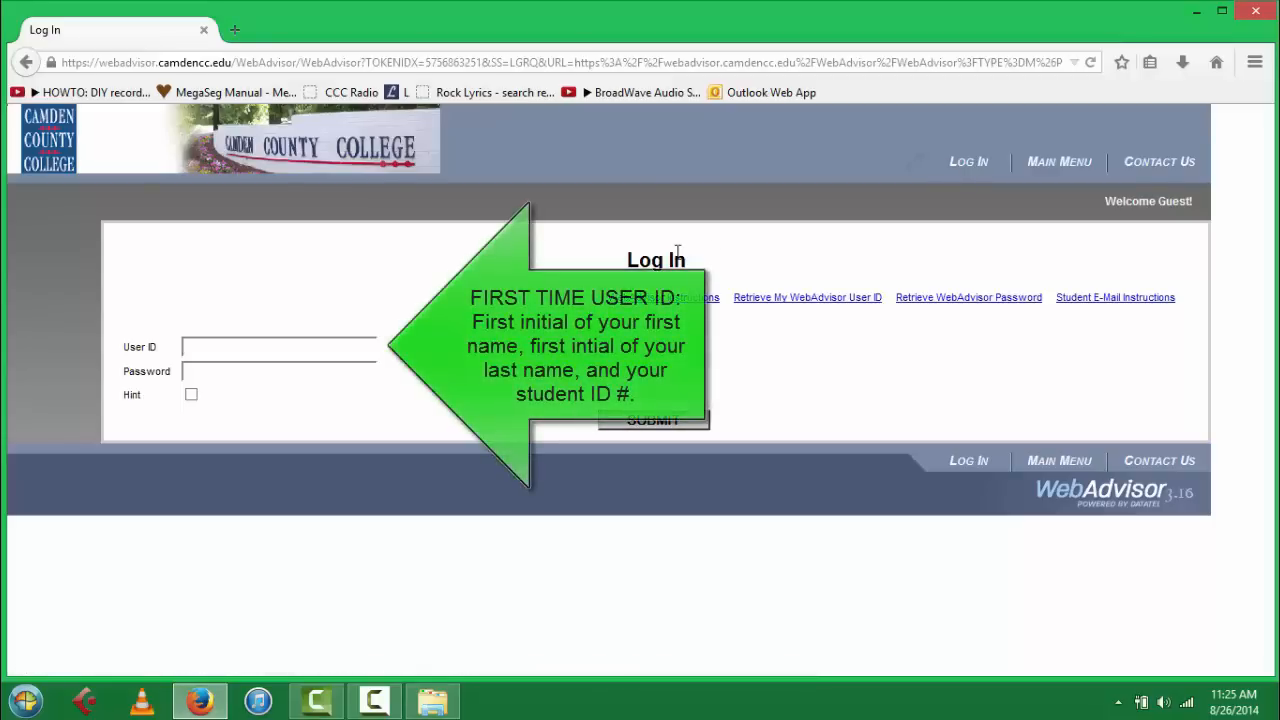
mouse_move(364, 340)
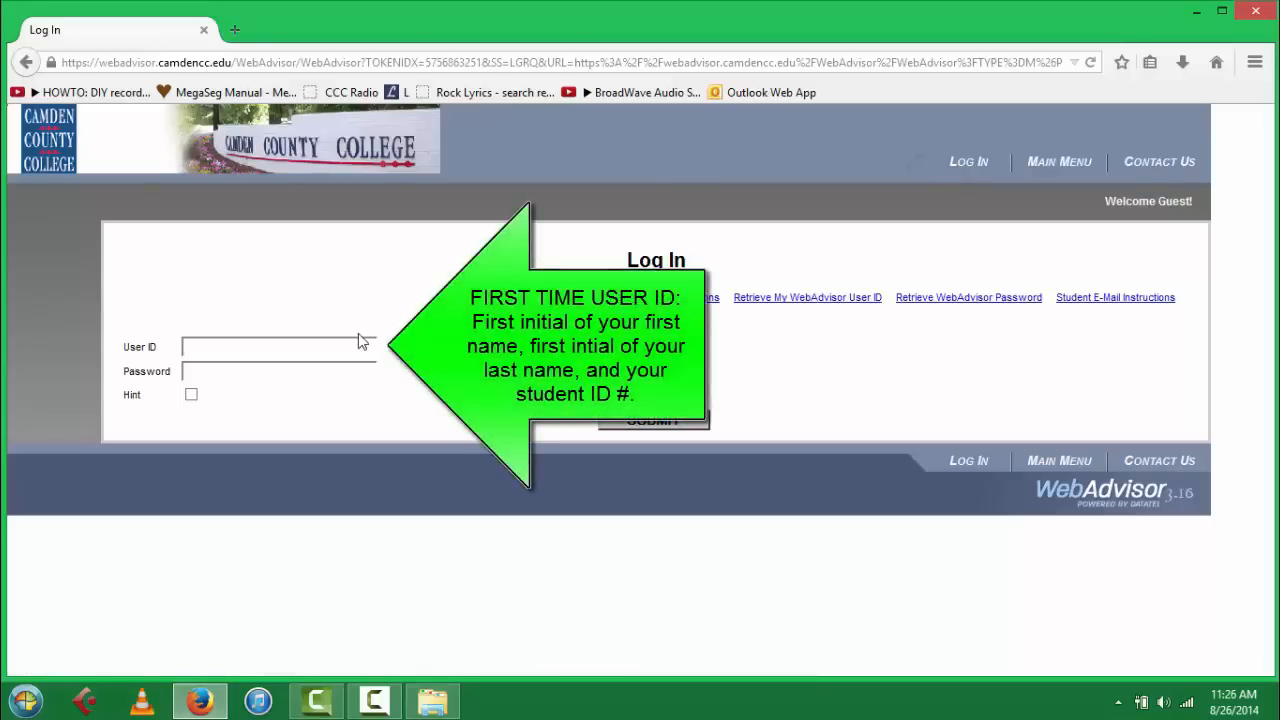
text(tc)
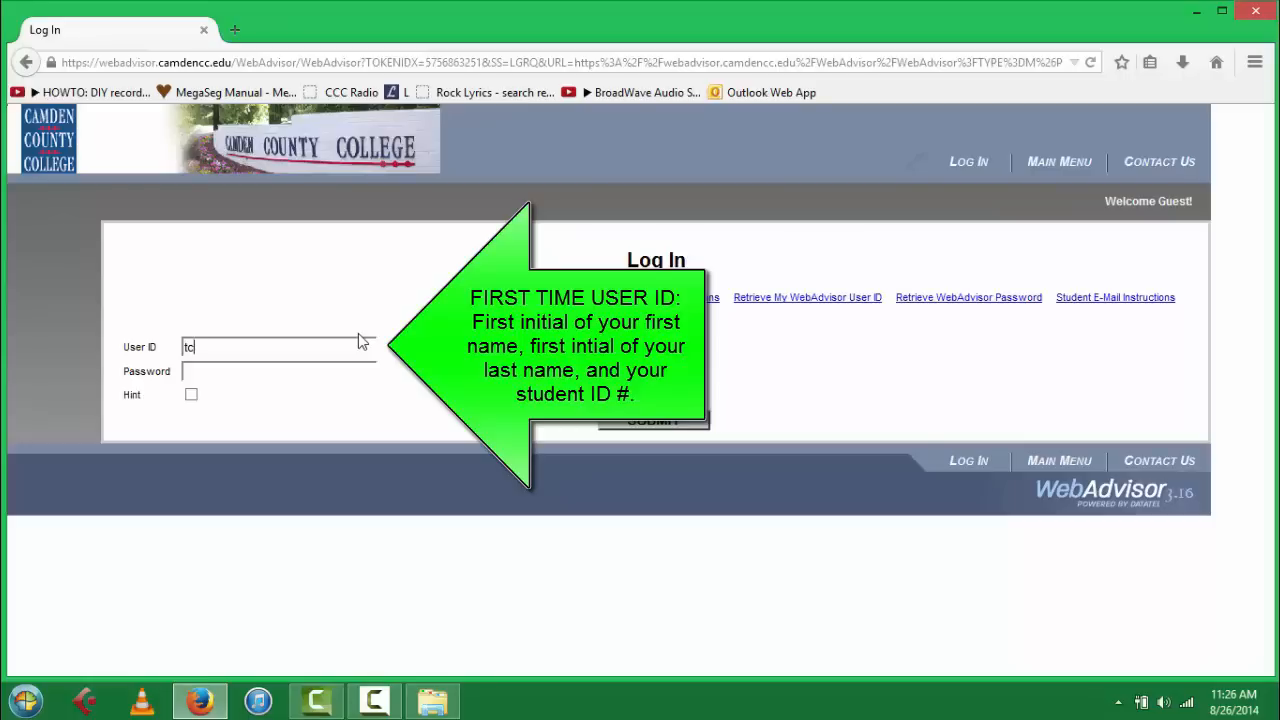
text(030)
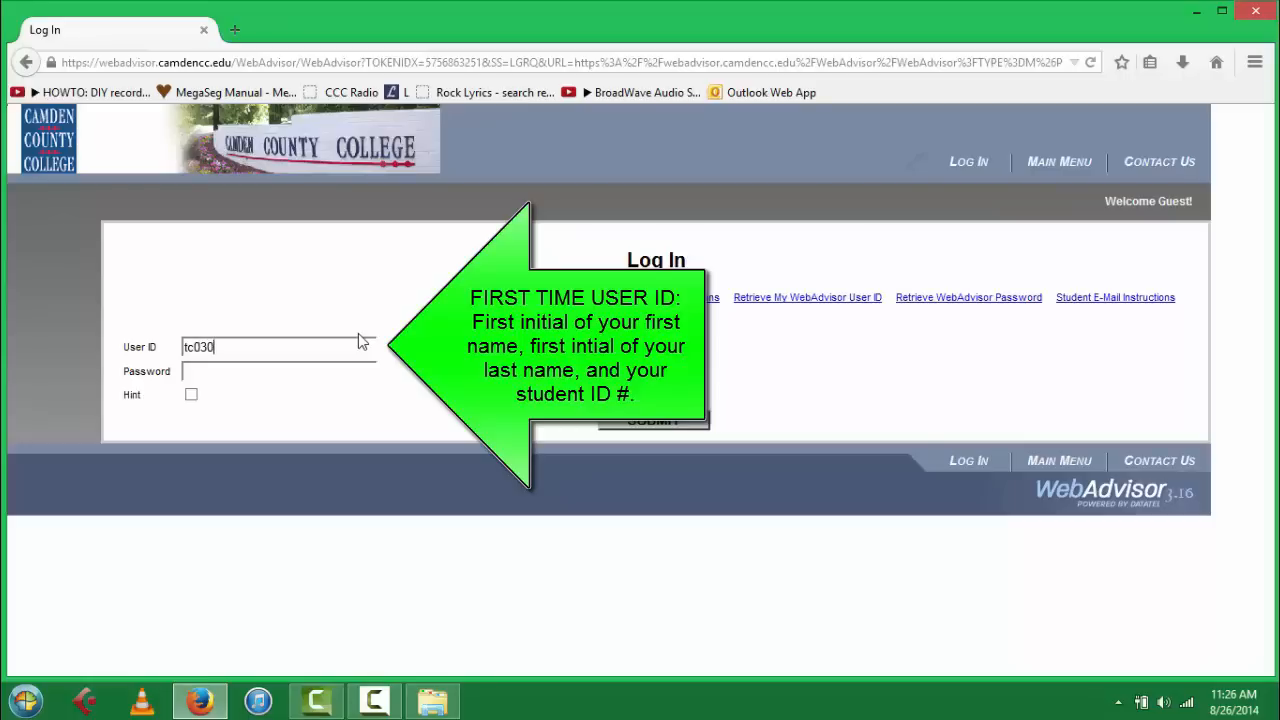
text(2)
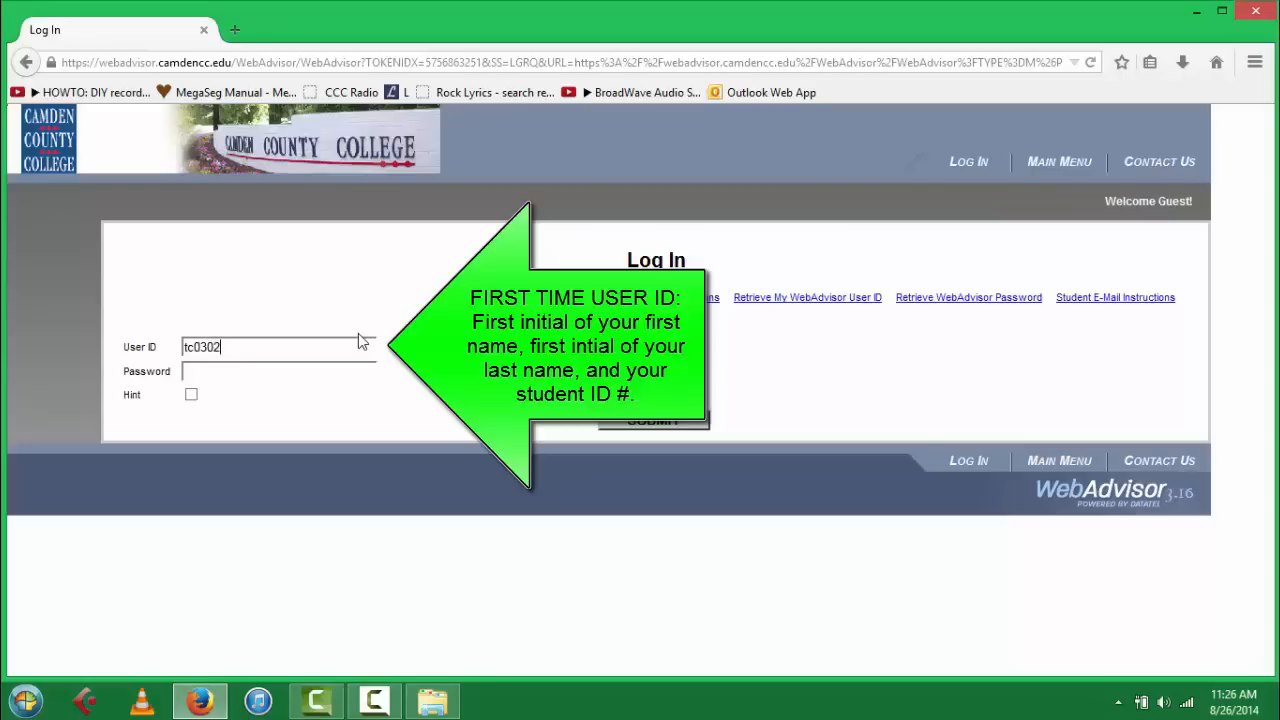
text(629)
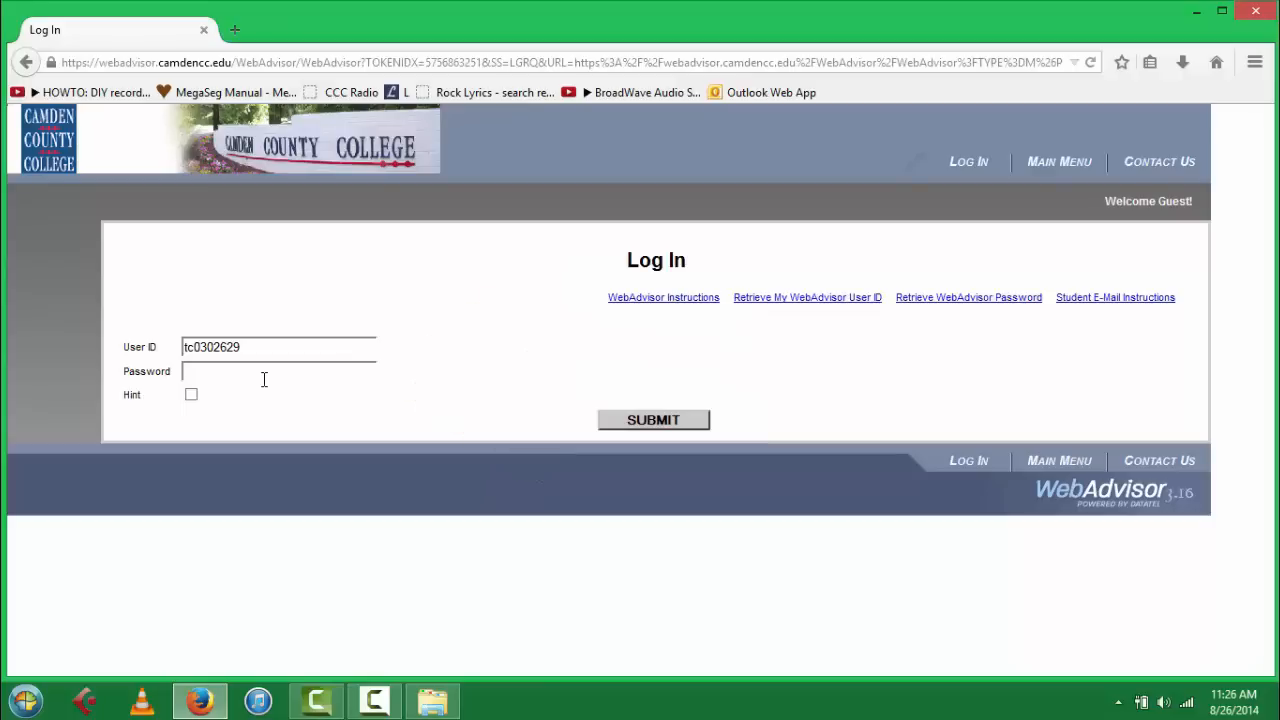
Step: Enter the password and submit to sign in to the WebAdvisor for Students menu
text(••)
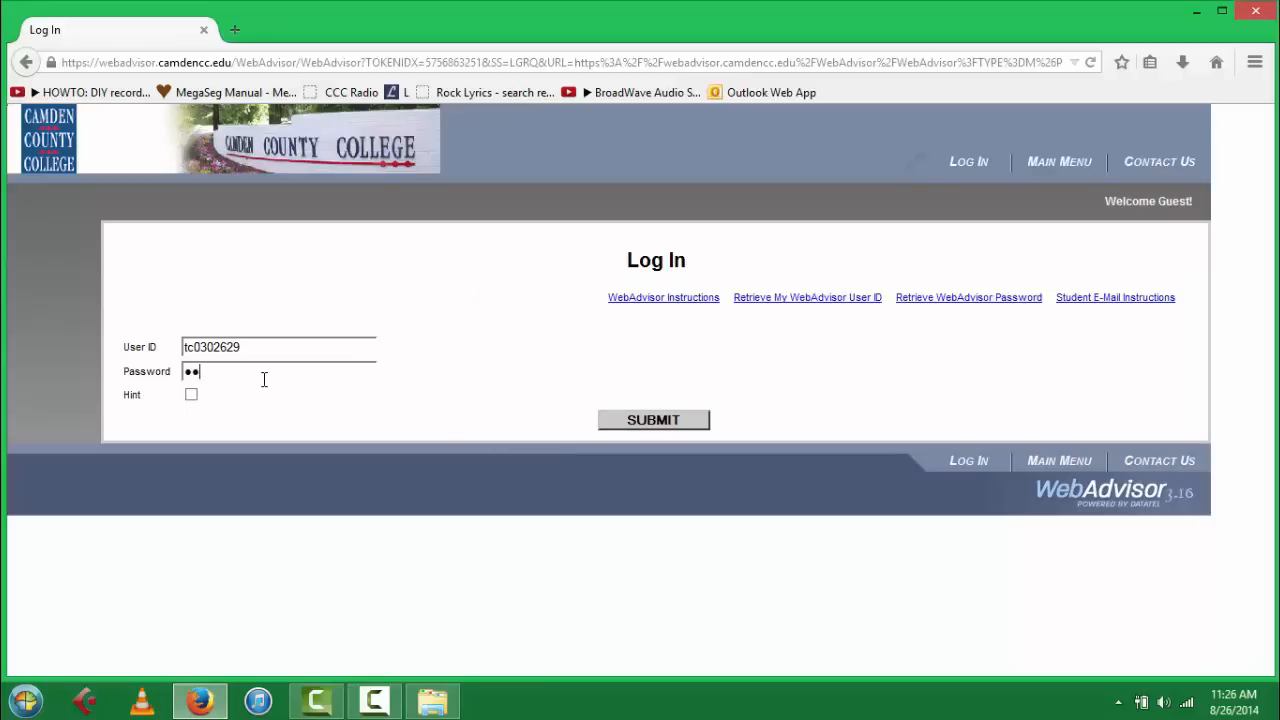
click(652, 420)
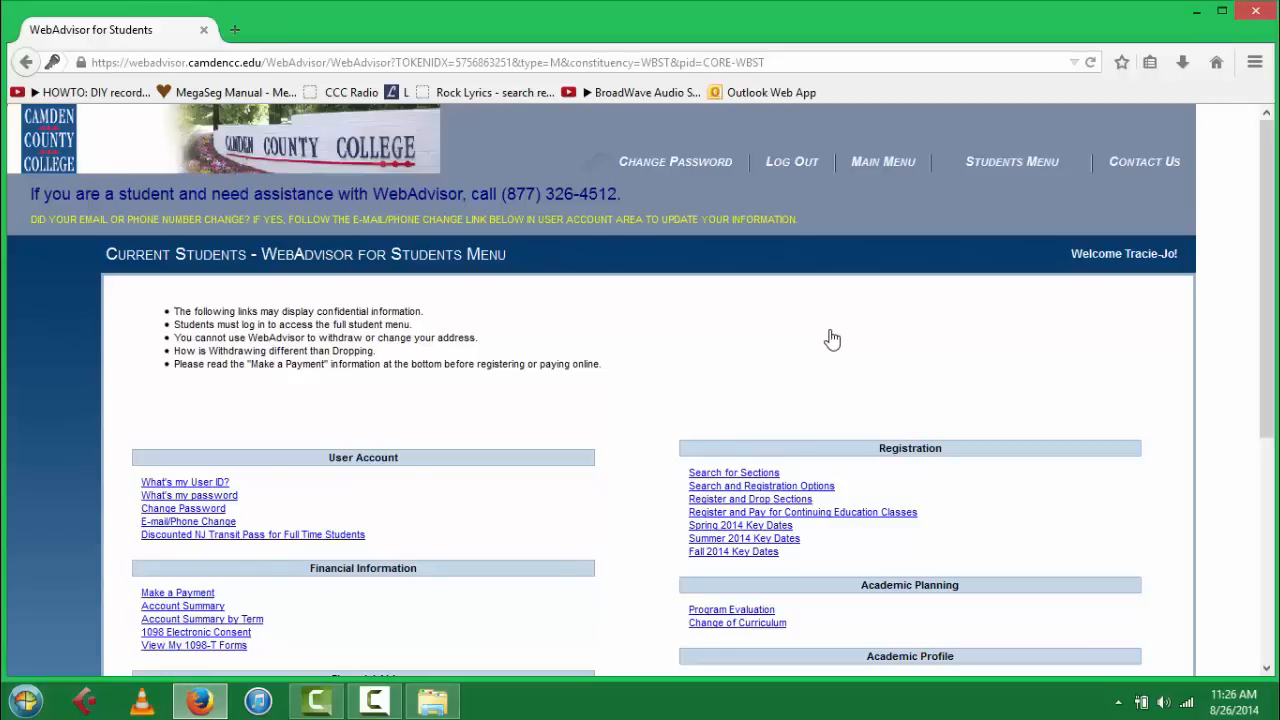
scroll(down, 3)
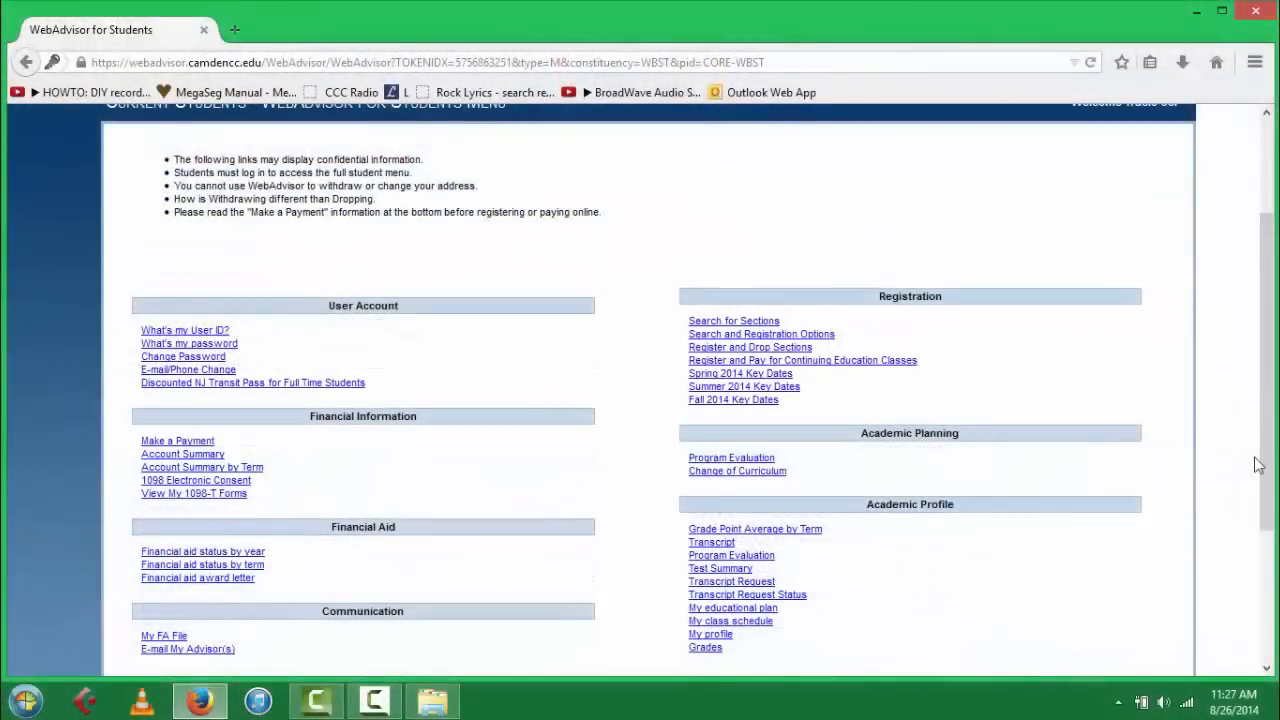